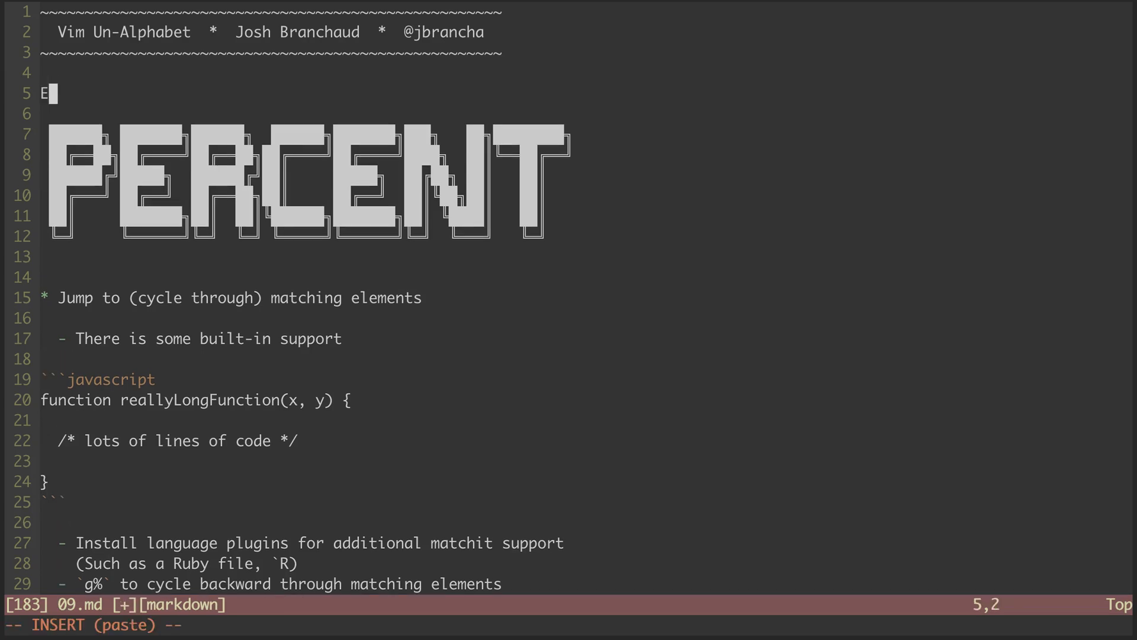
- Complete the heading to read 'Episode 09' on line 5 above the PERCENT banner
text(pisode 09)
click(568, 625)
text(/*)
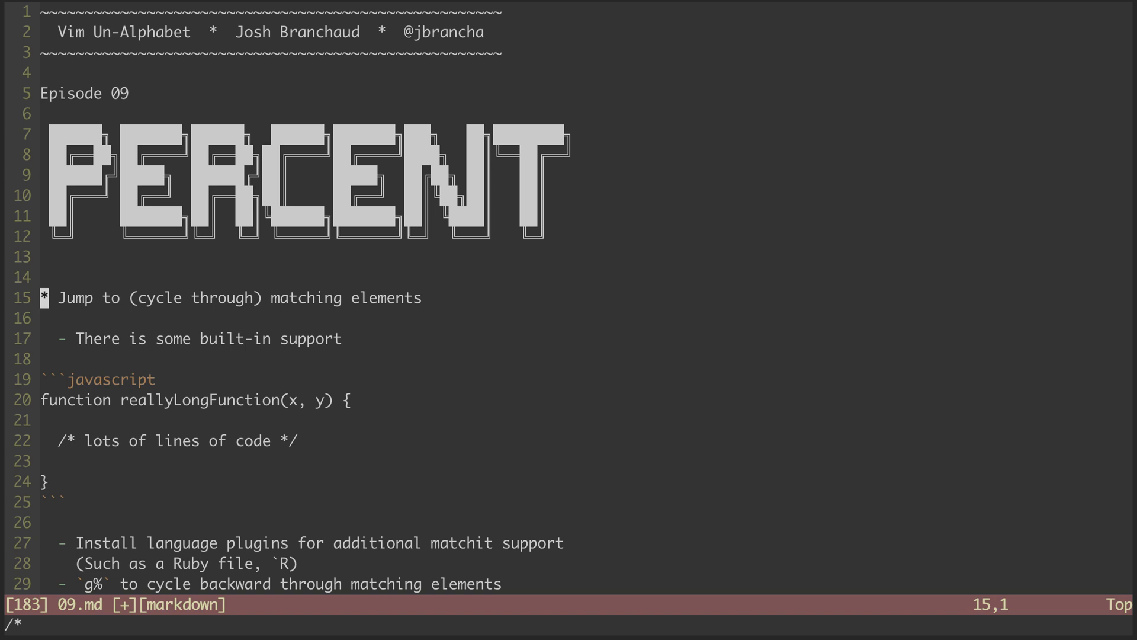
key(j)
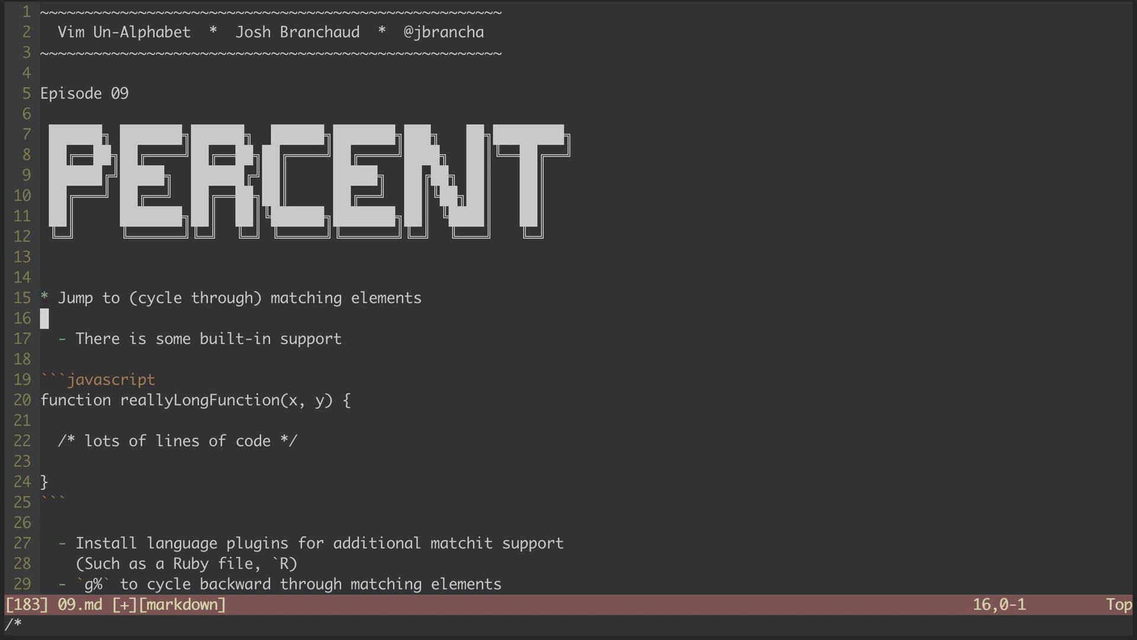
key(j)
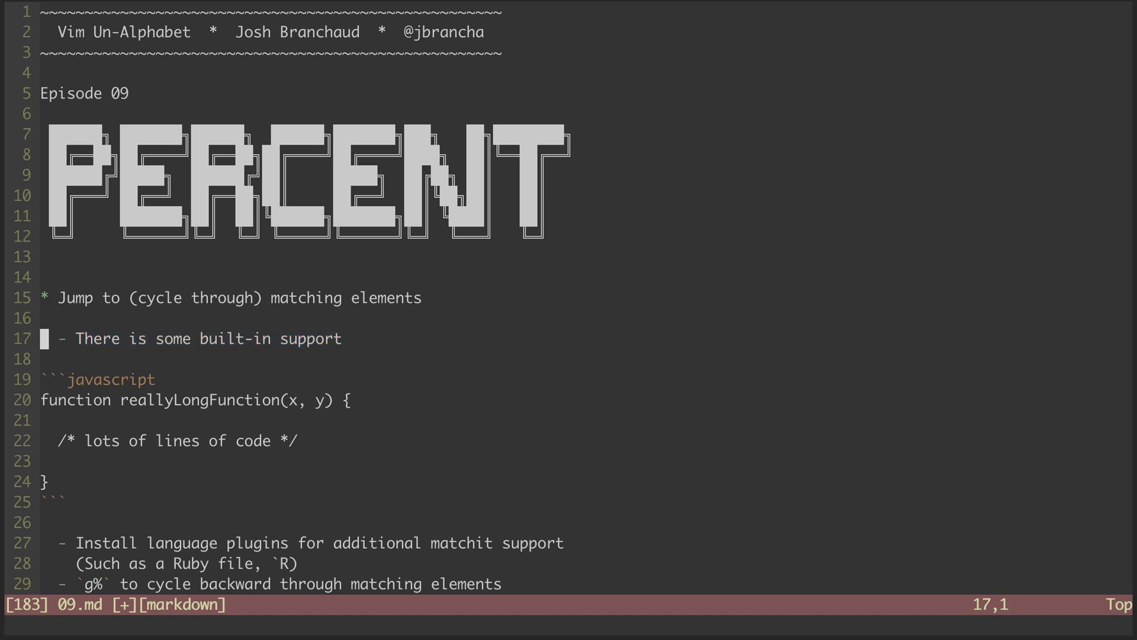
key(j)
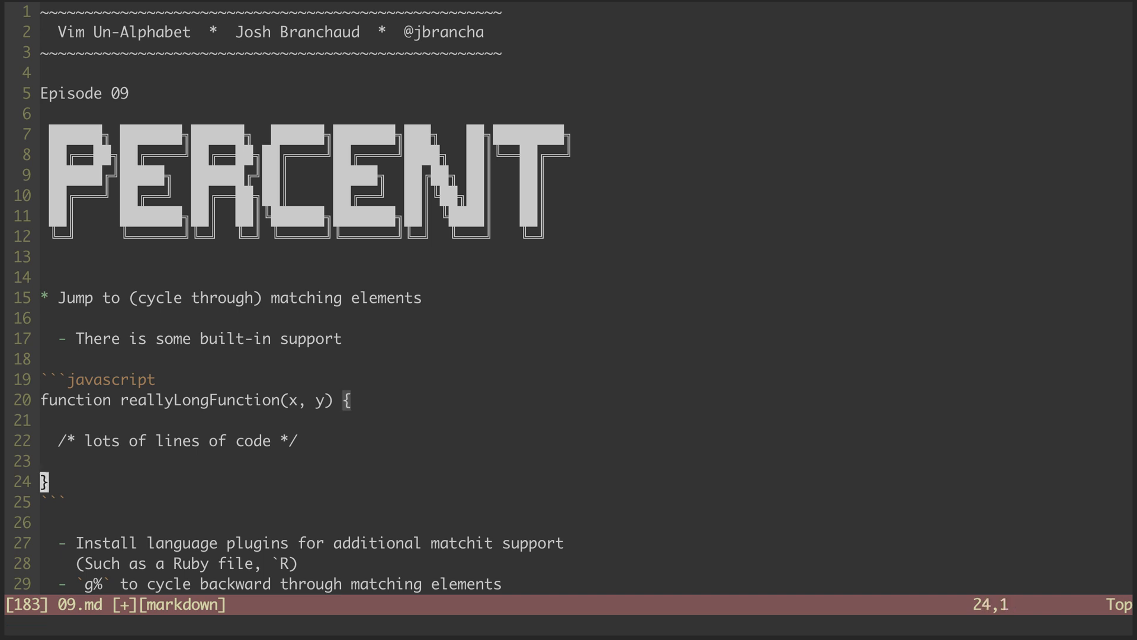
key(%)
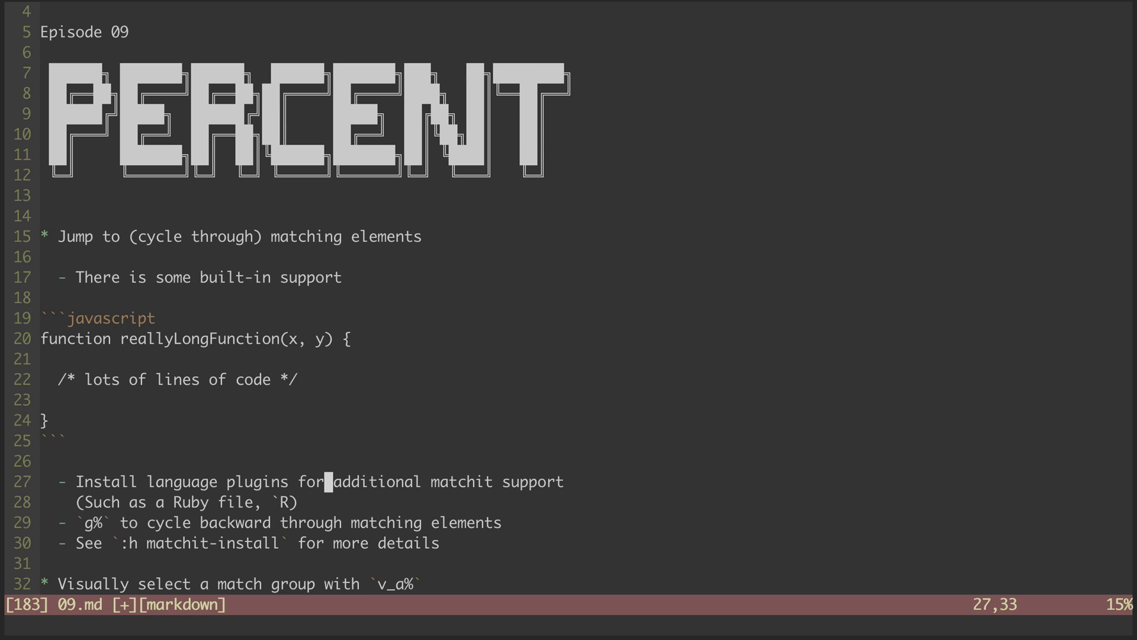
key(V)
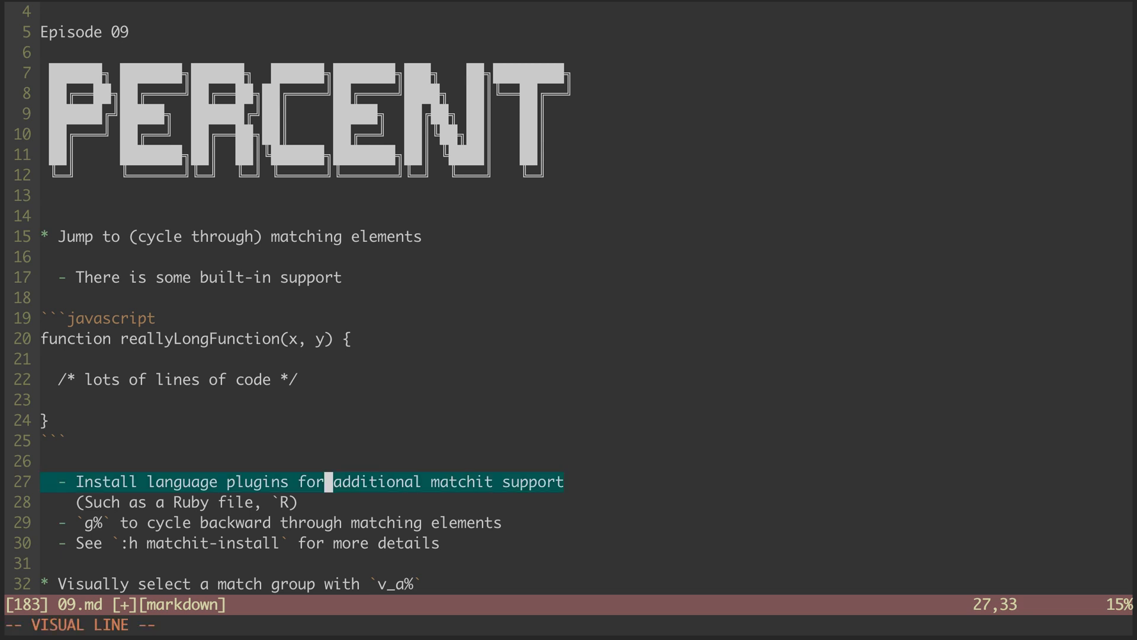
key(j)
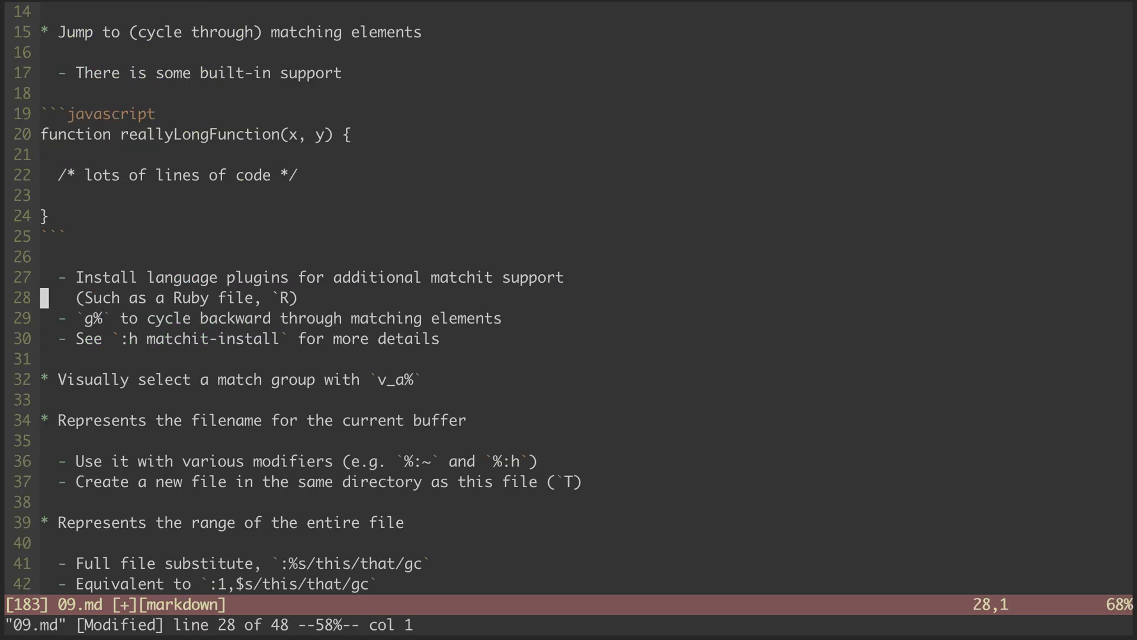
key(V)
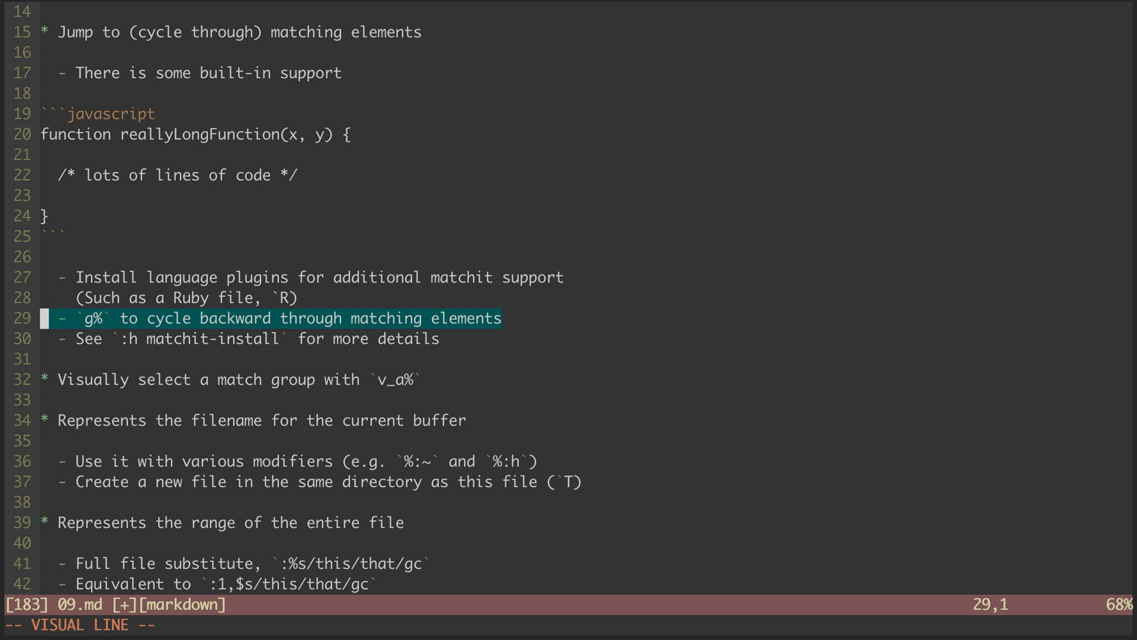
key(Escape)
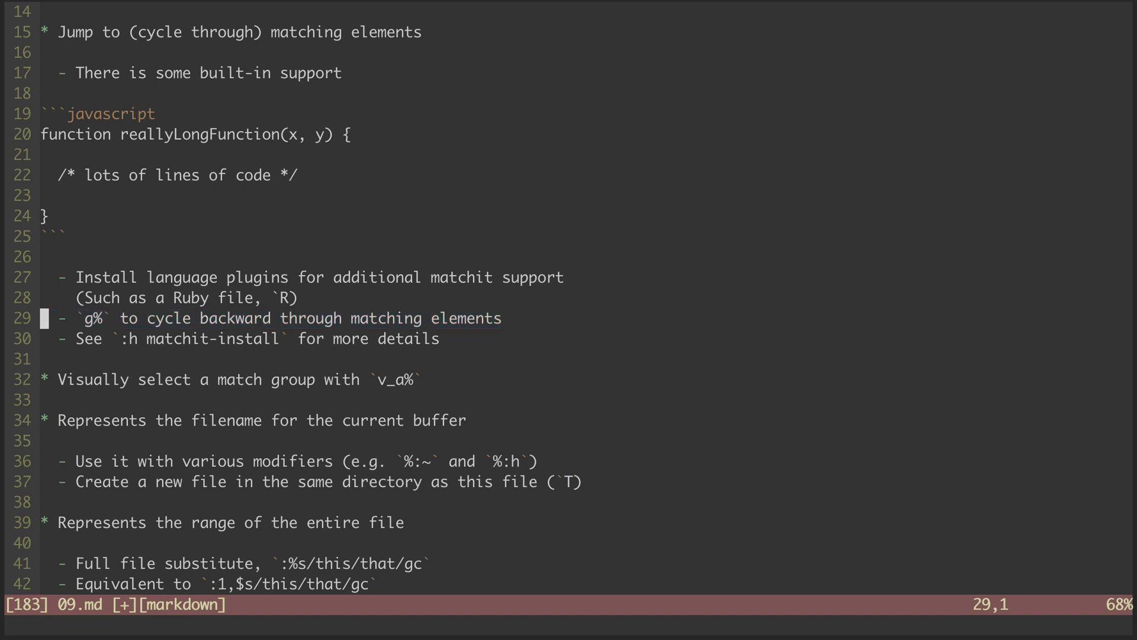
key(j)
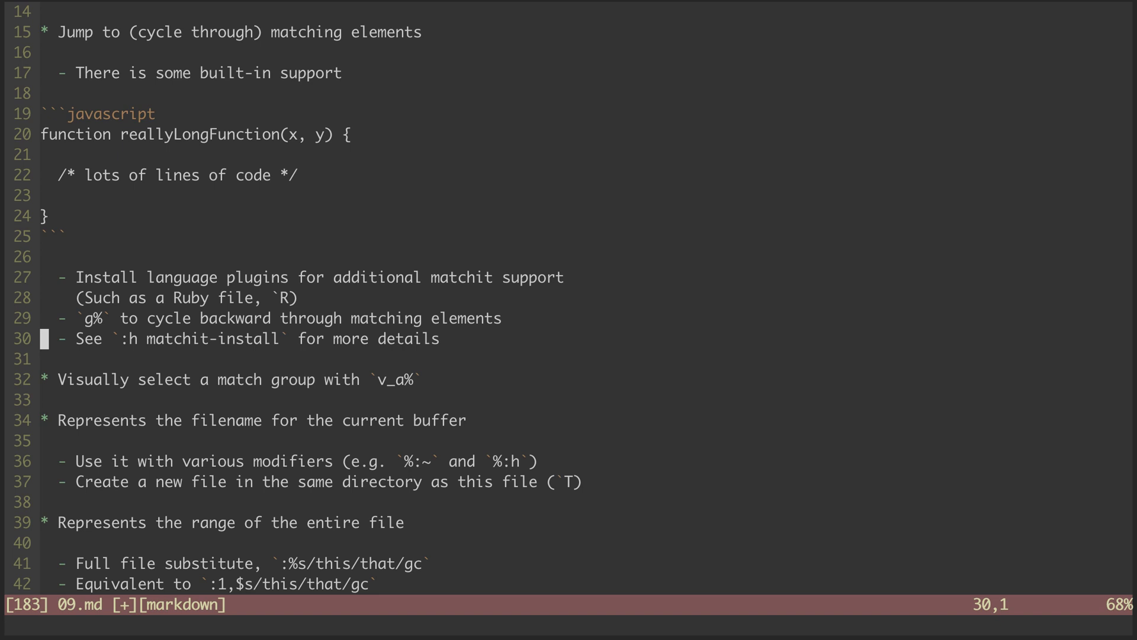
key(j)
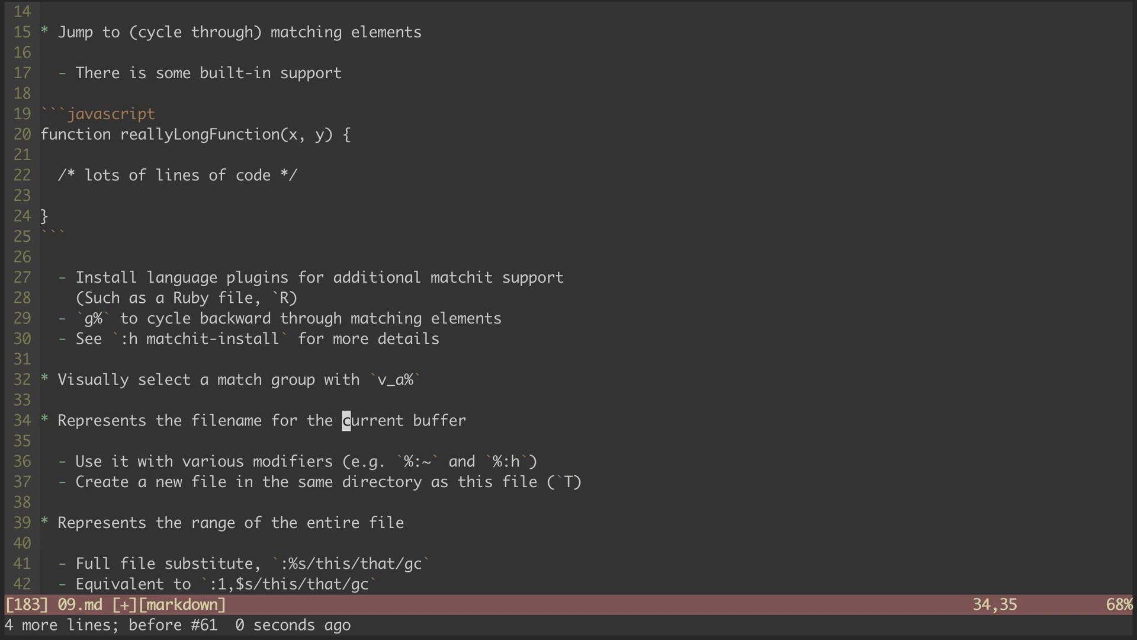
key(0)
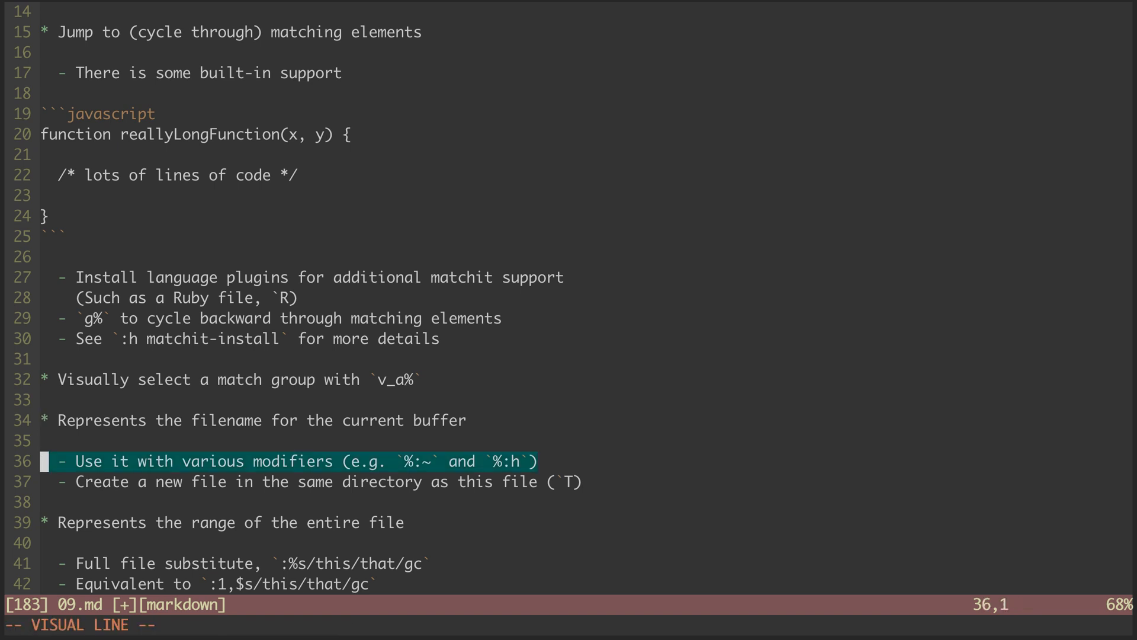
key(Escape)
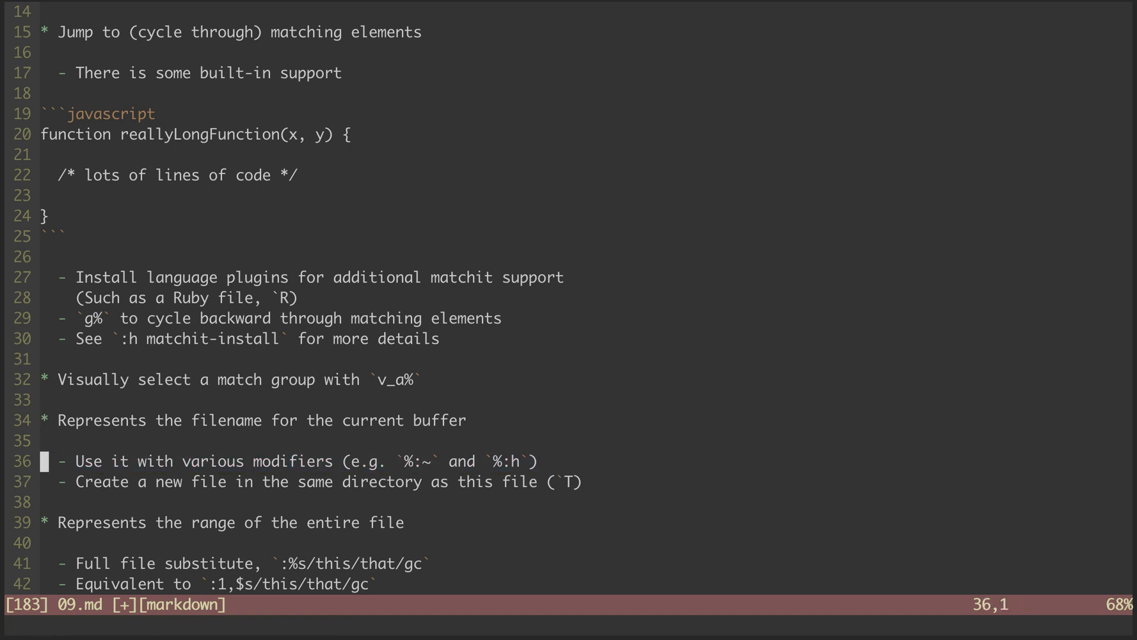
key(j)
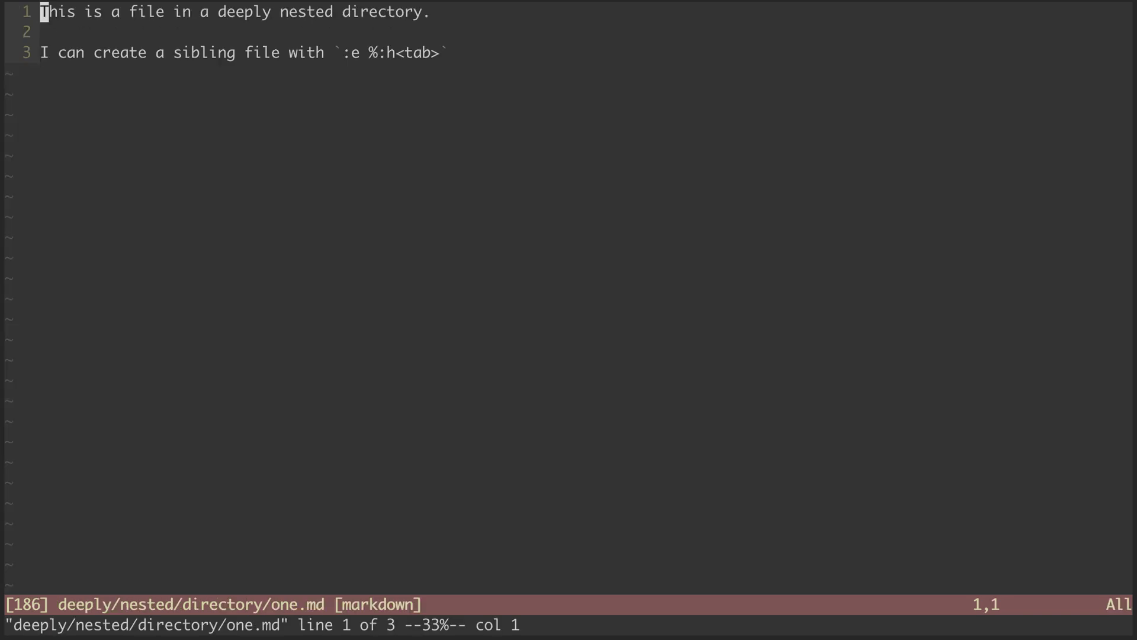
mouse_move(1098, 342)
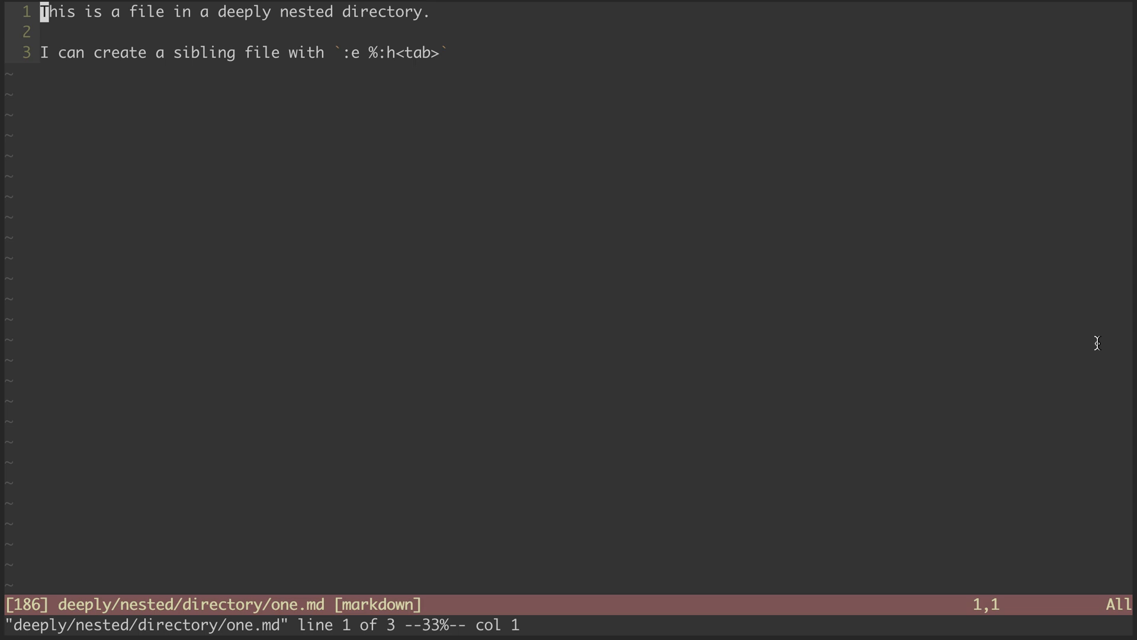
- Expand :e %:h to the nested directory, list one.md and two.md, name three.md, and return to 09.md
text(:e %)
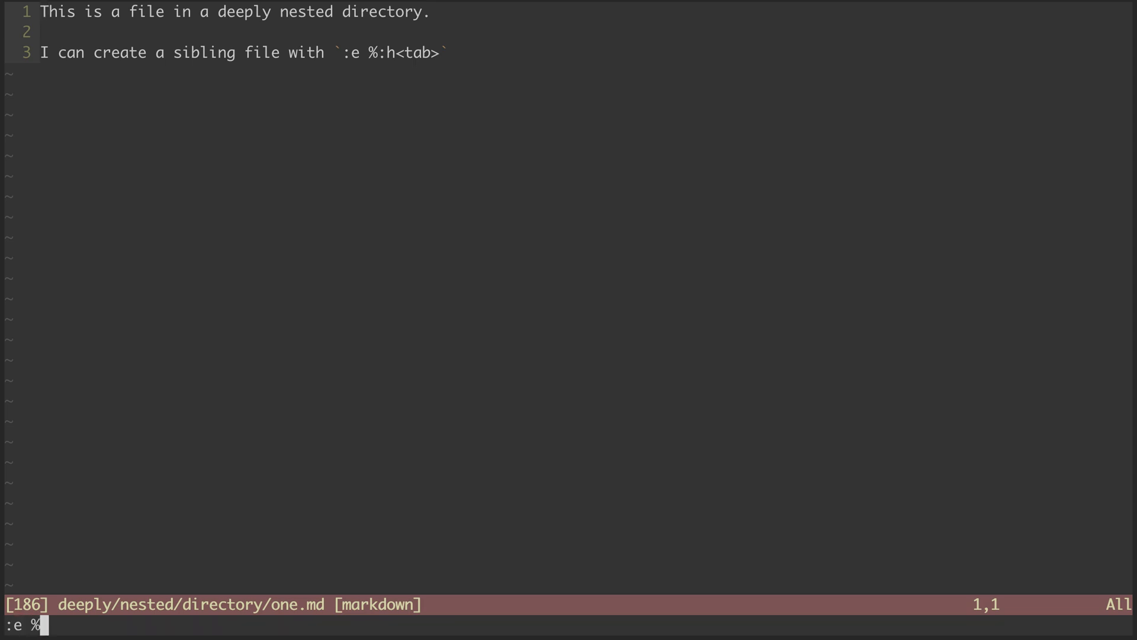
text(:h)
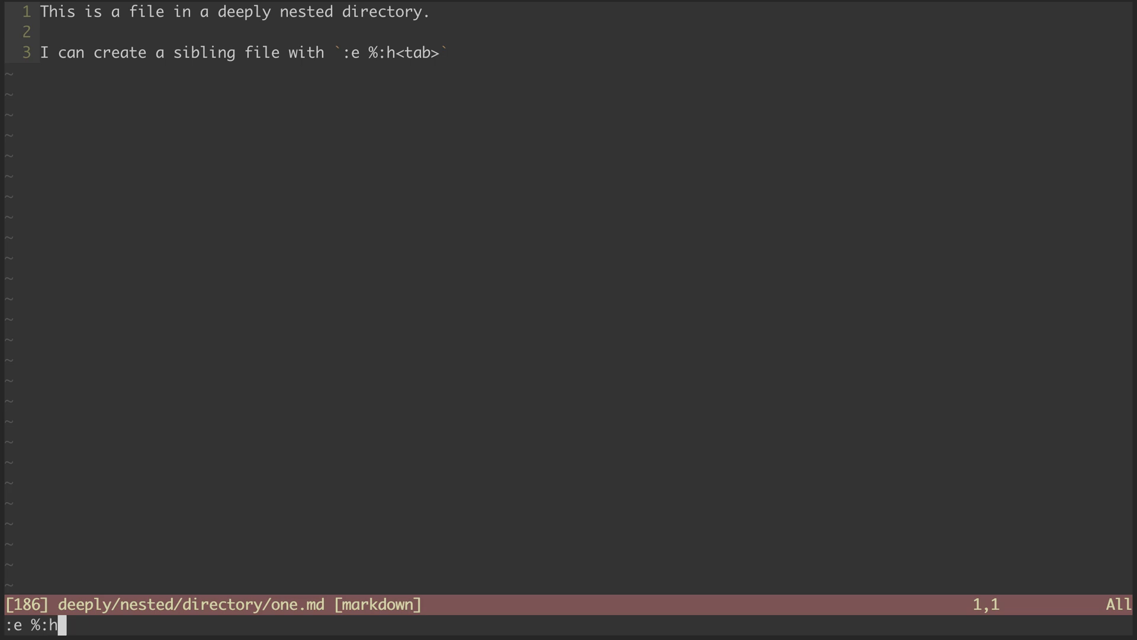
key(Tab)
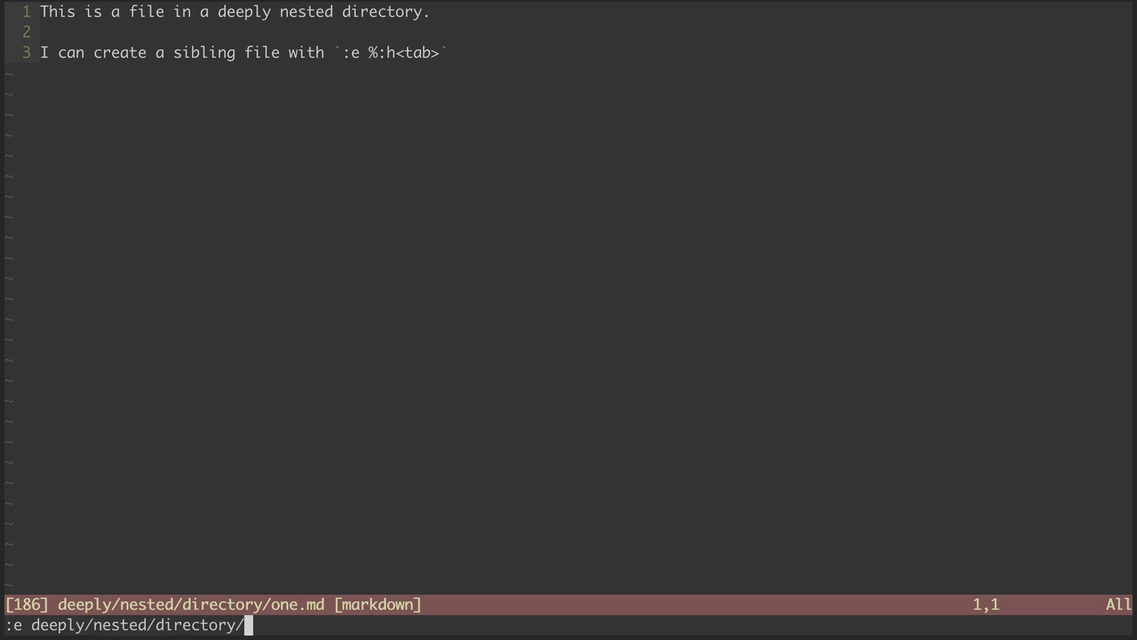
key(Tab)
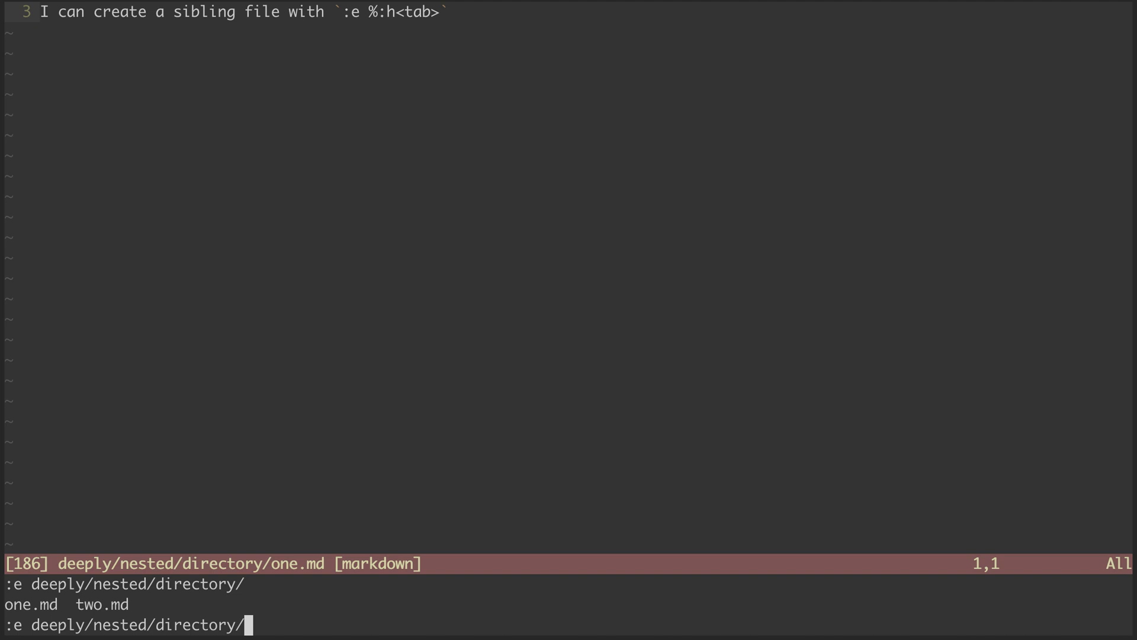
text(three.md)
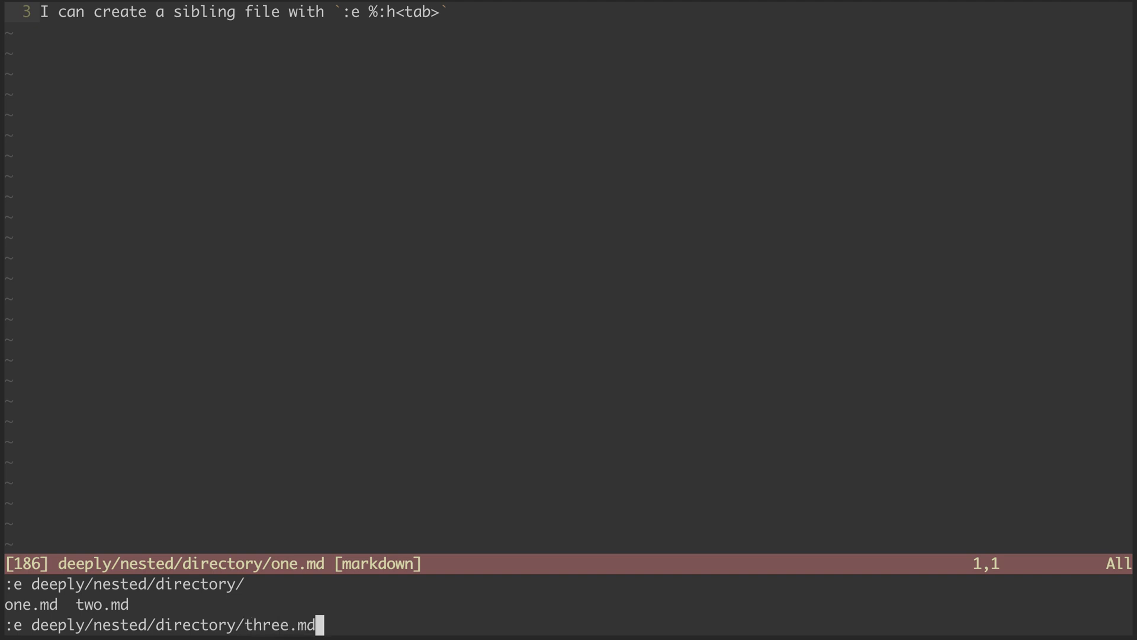
key(Return)
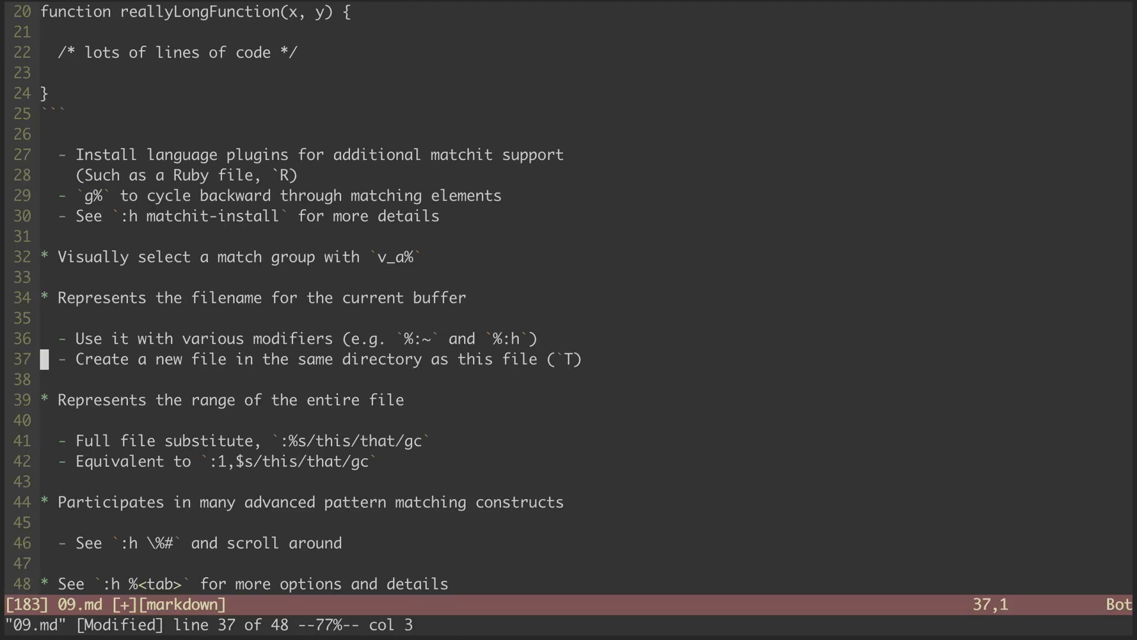
key(j)
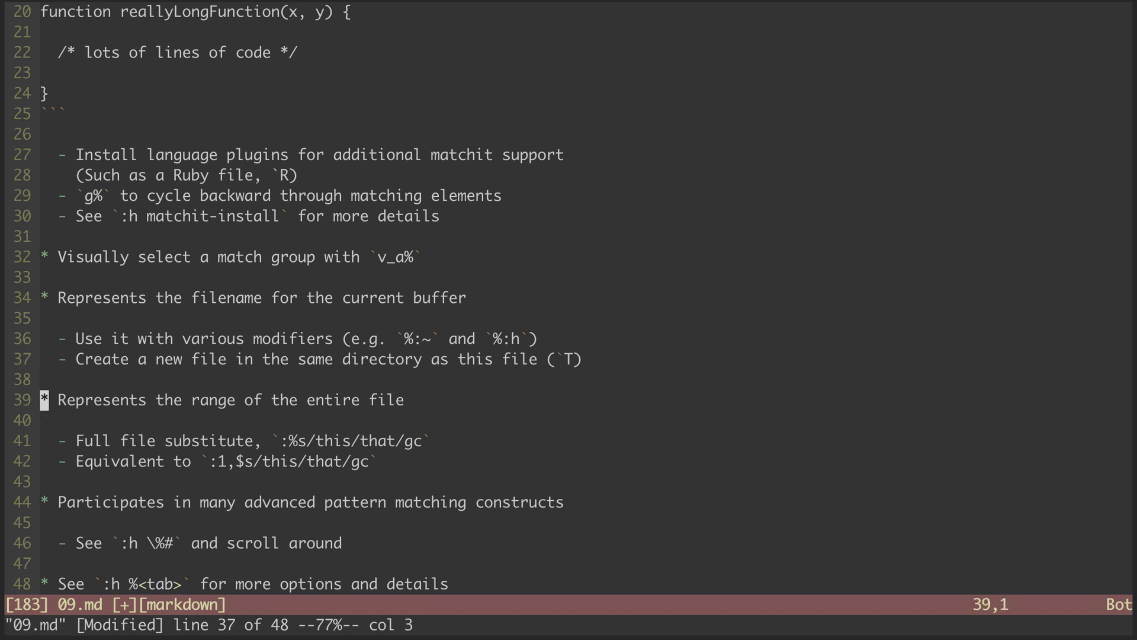
key(V)
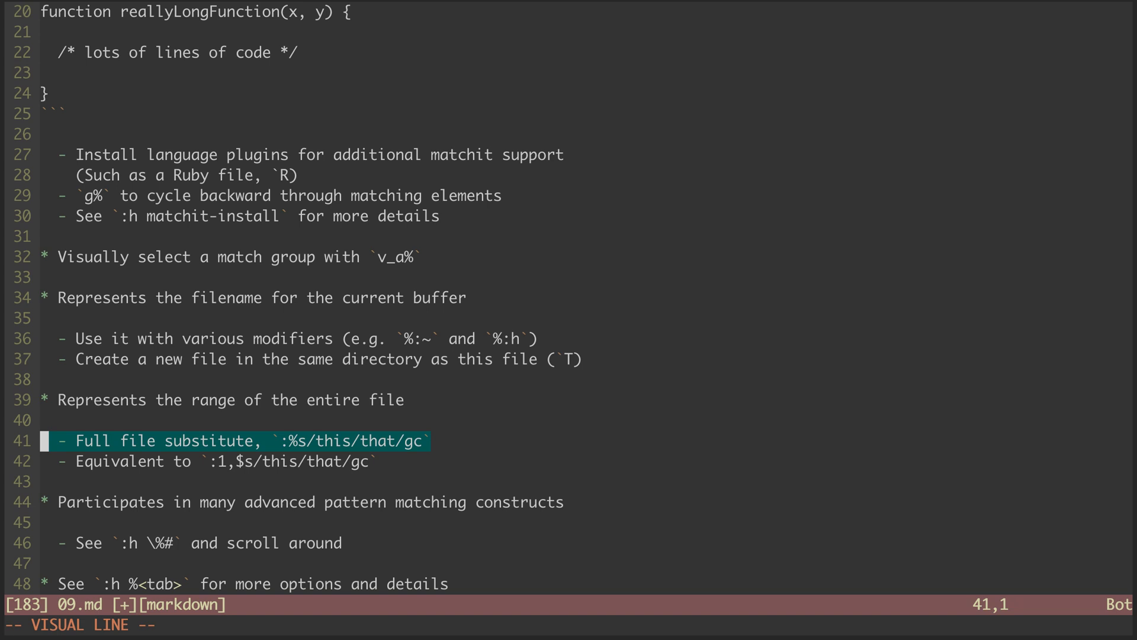
key(Escape)
text(:)
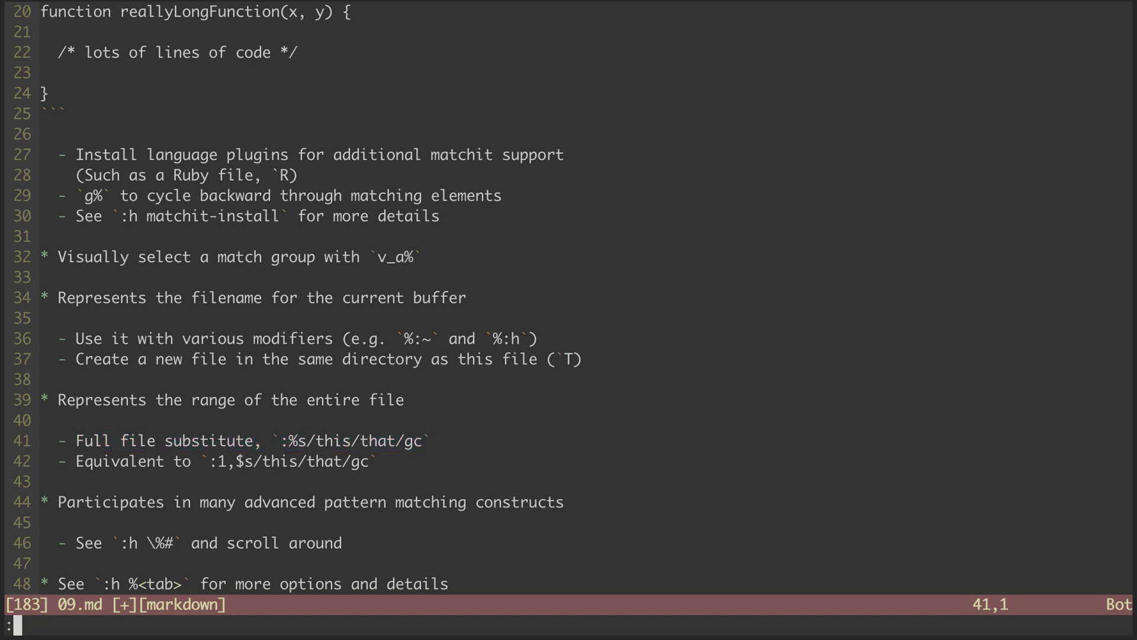
text(%s)
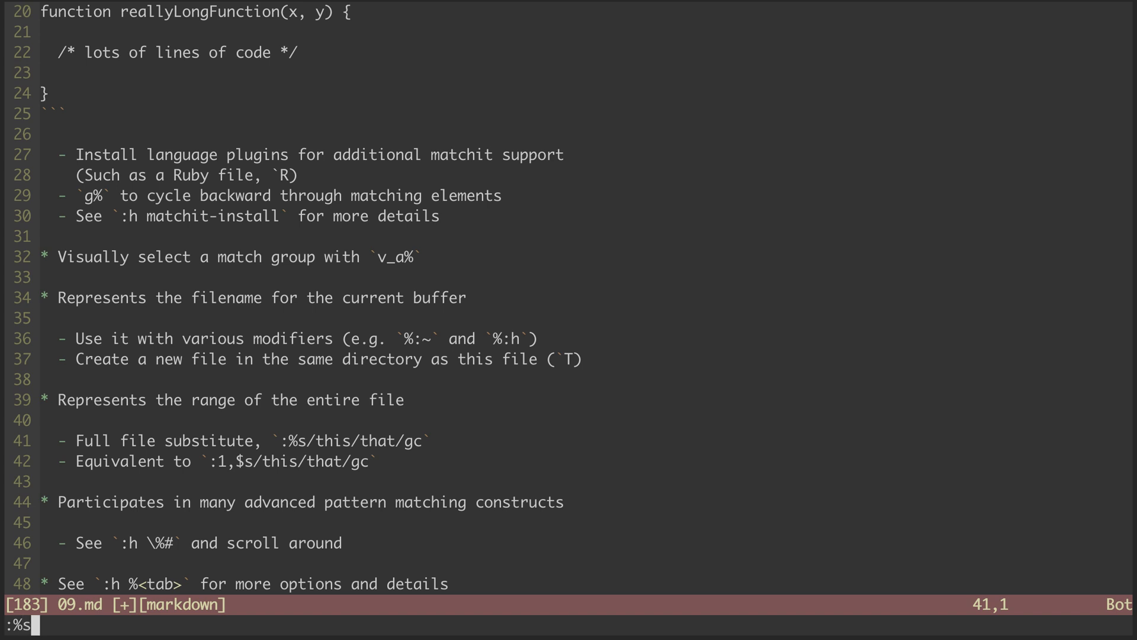
text(/this/that)
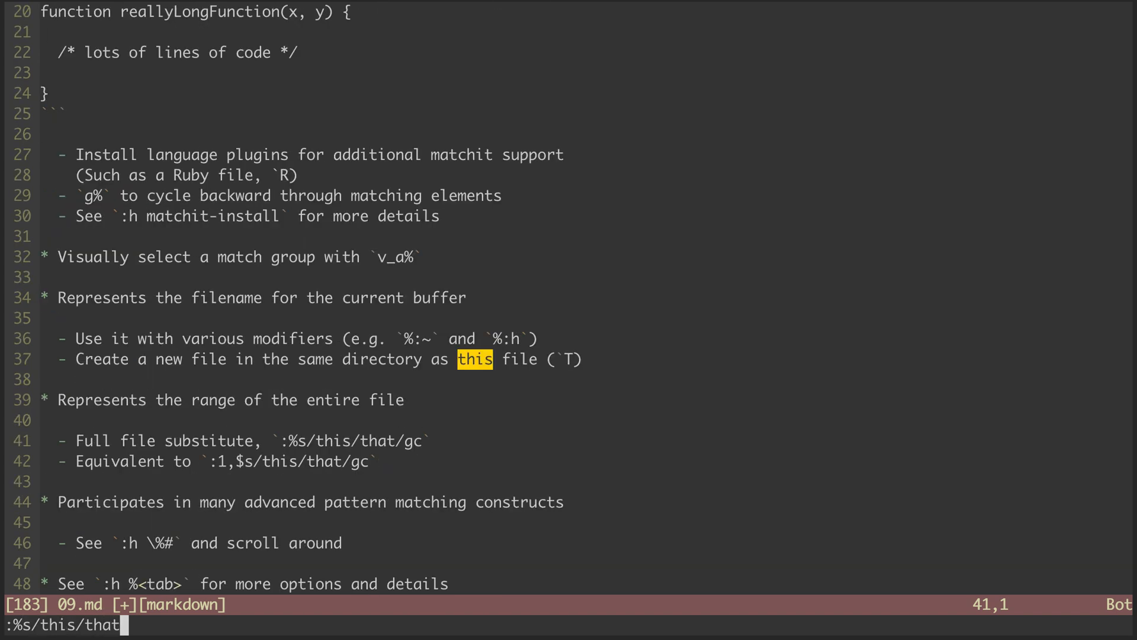
key(Return)
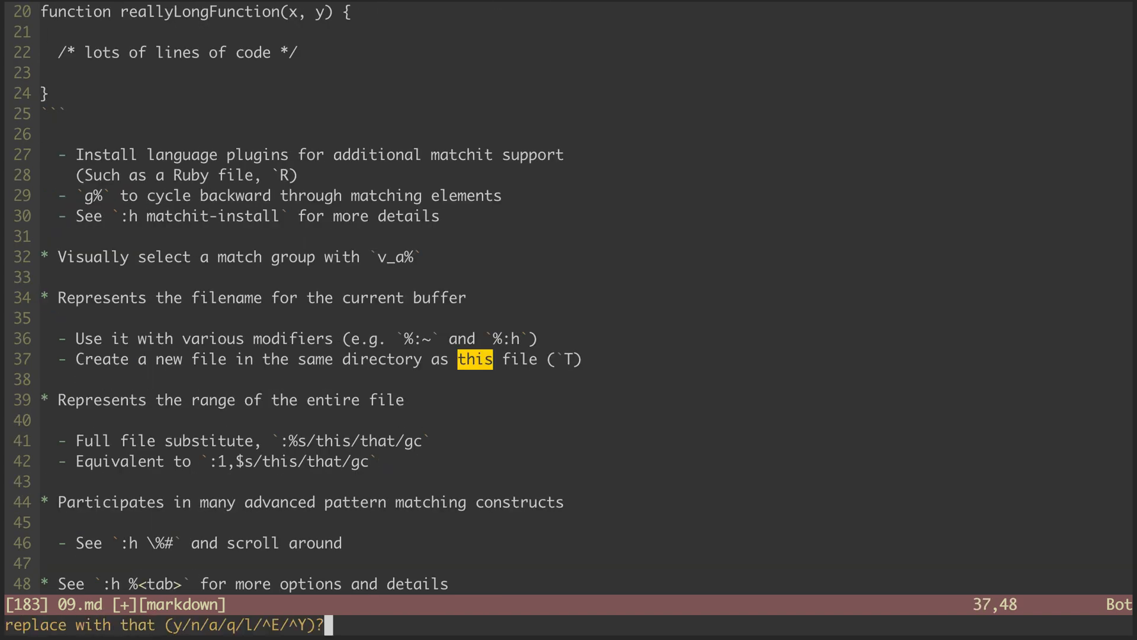
key(a)
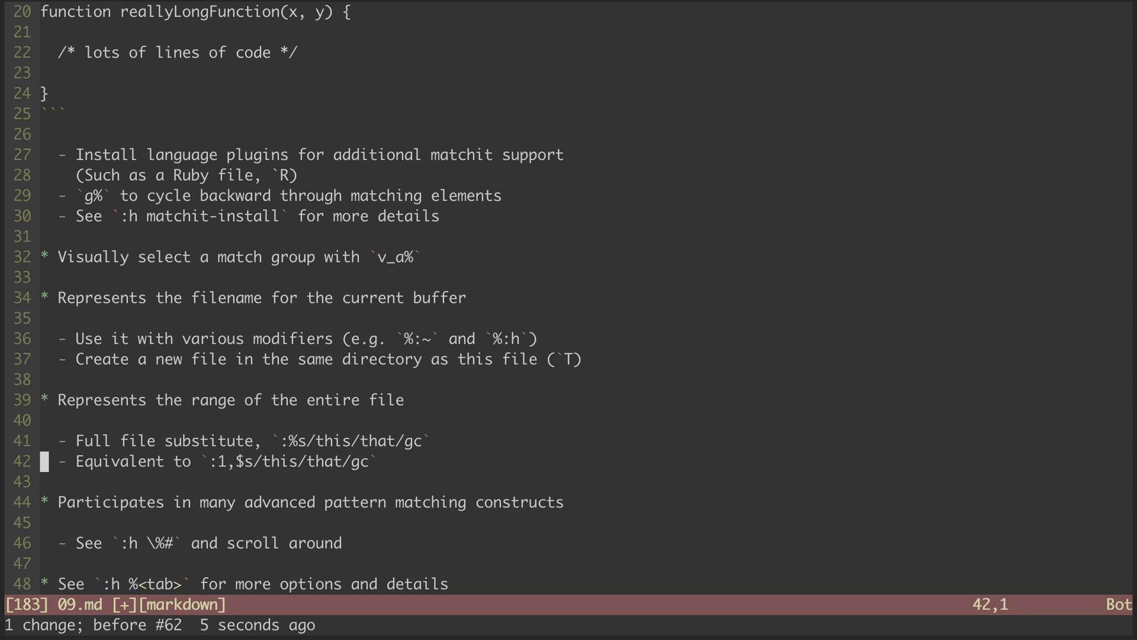
key(V)
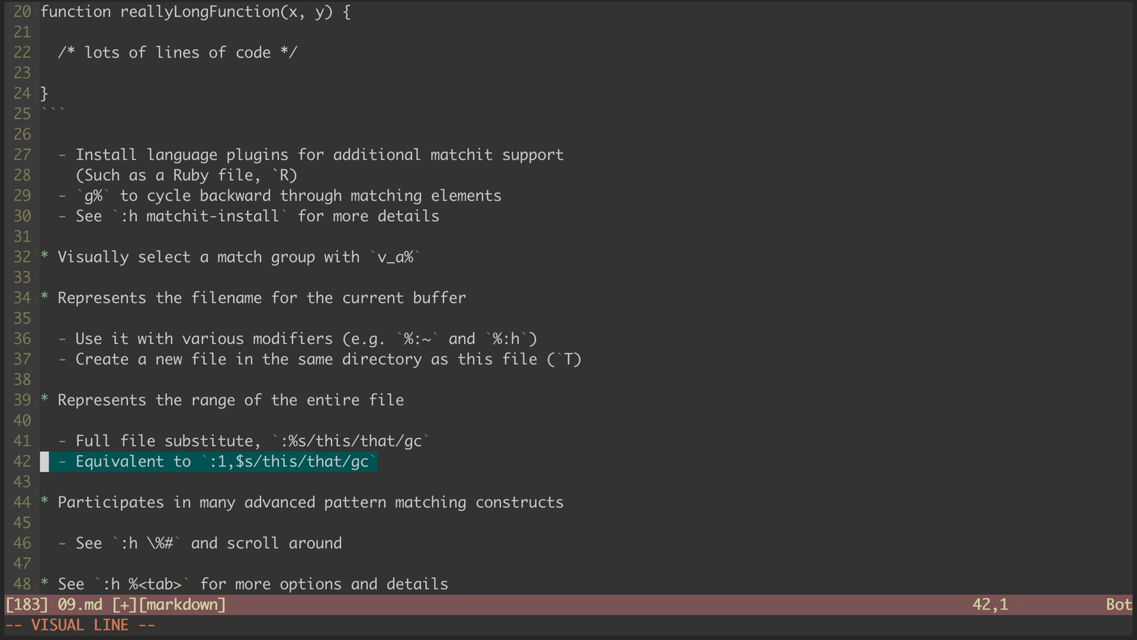
key(Escape)
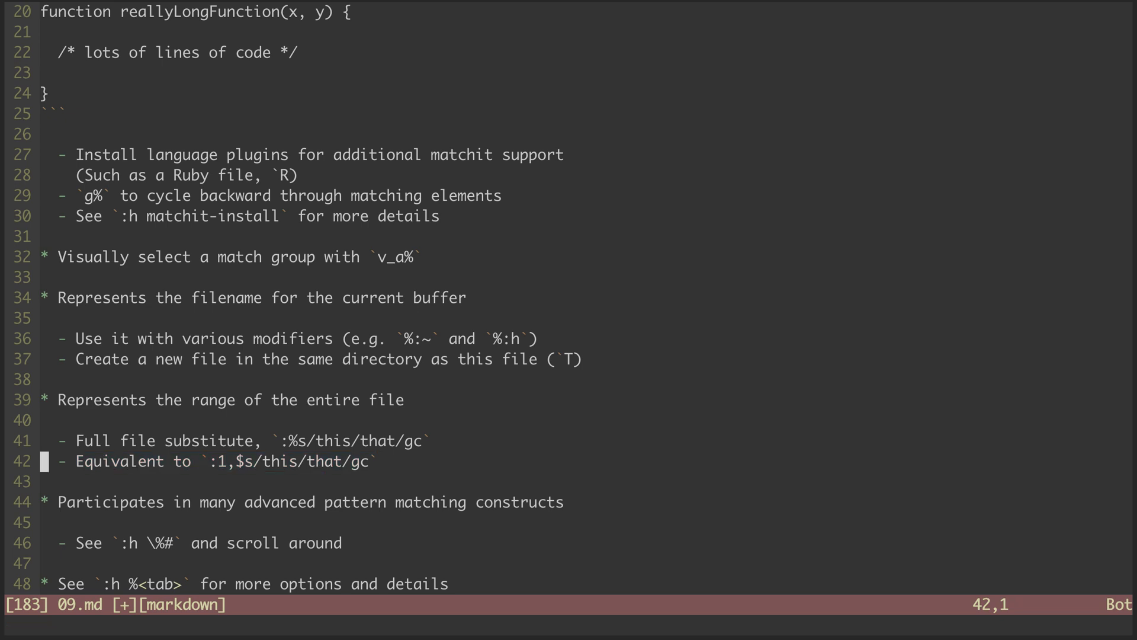
key(j)
text(:h)
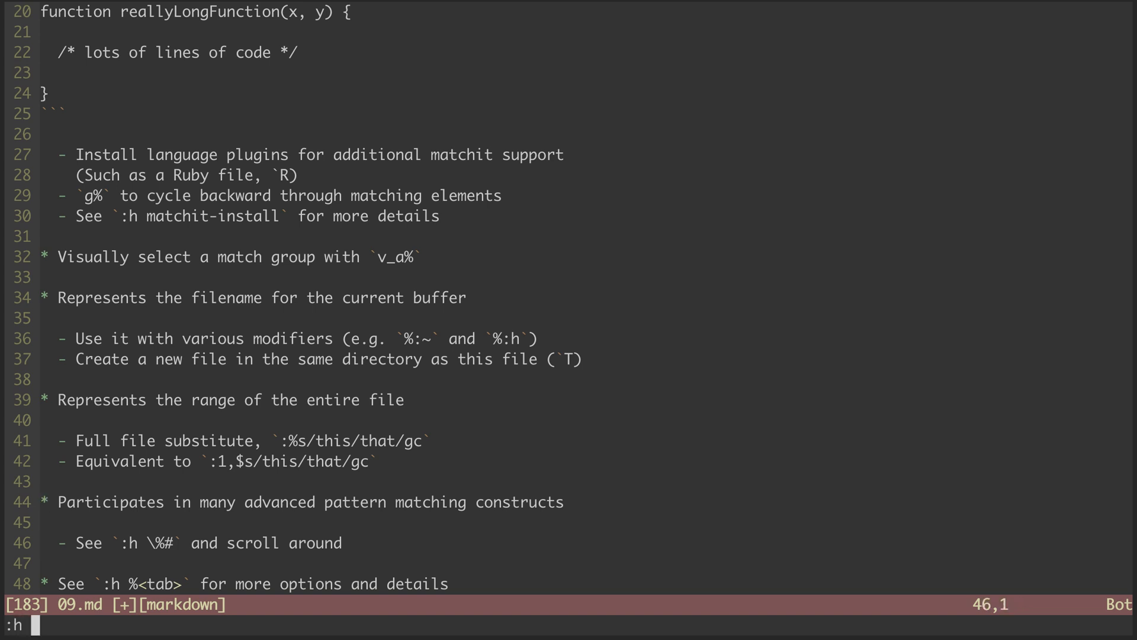
text(\%)
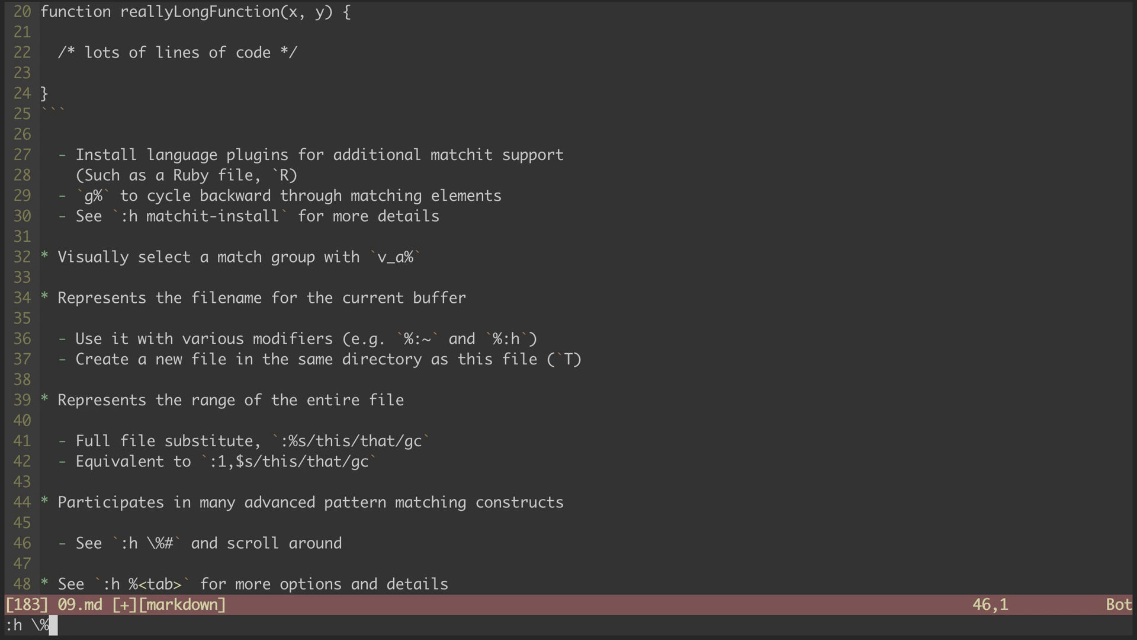
key(Return)
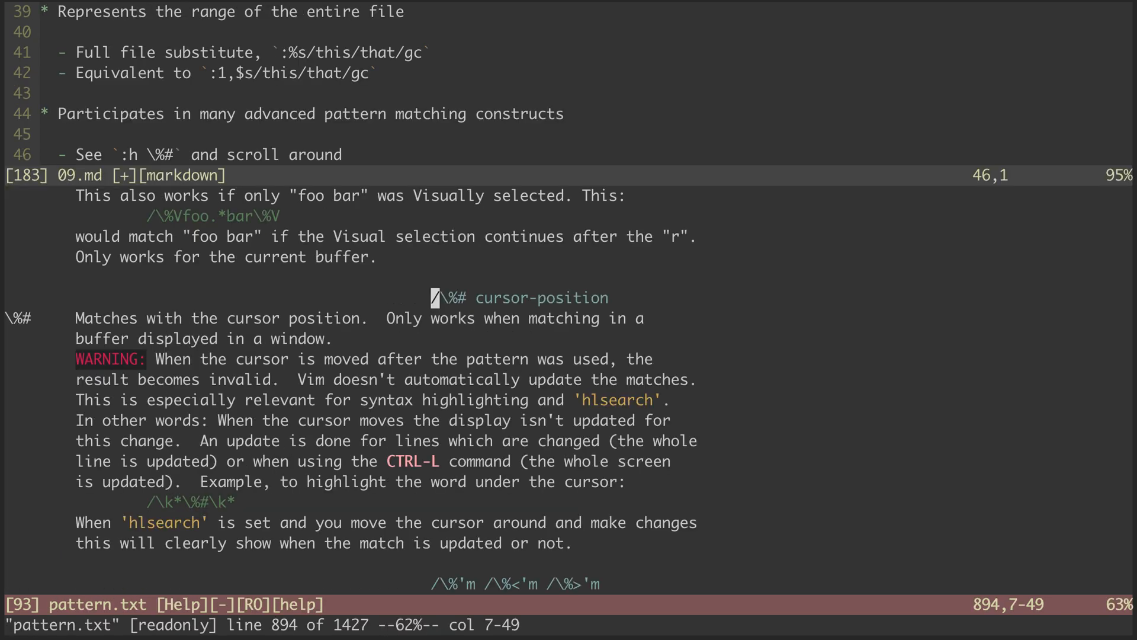
scroll(down, 3)
text(:q)
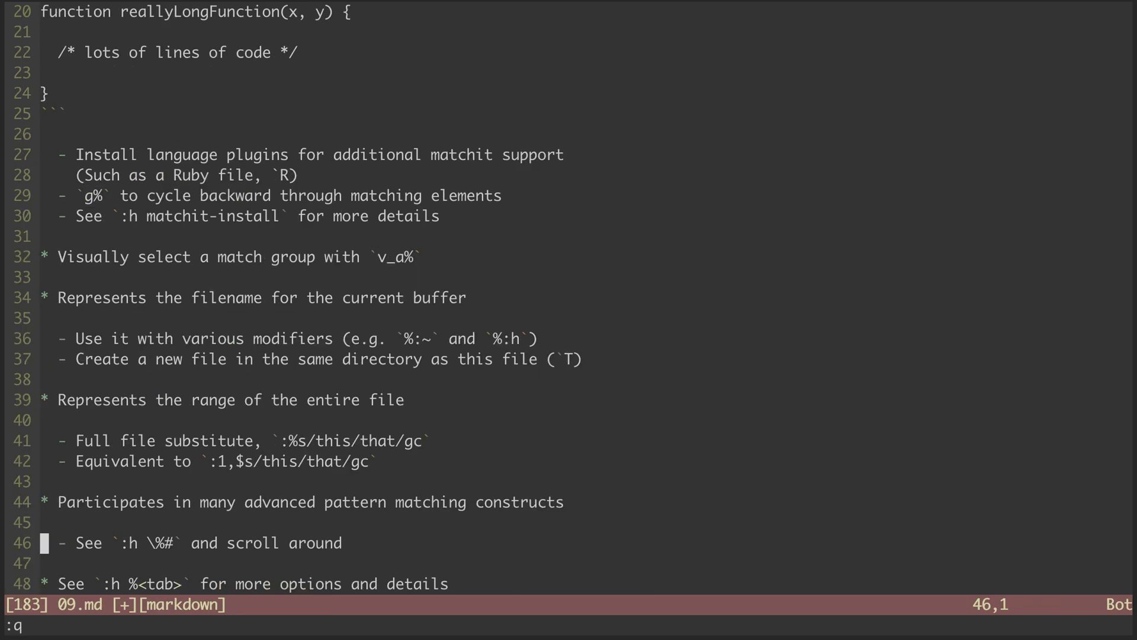
key(j)
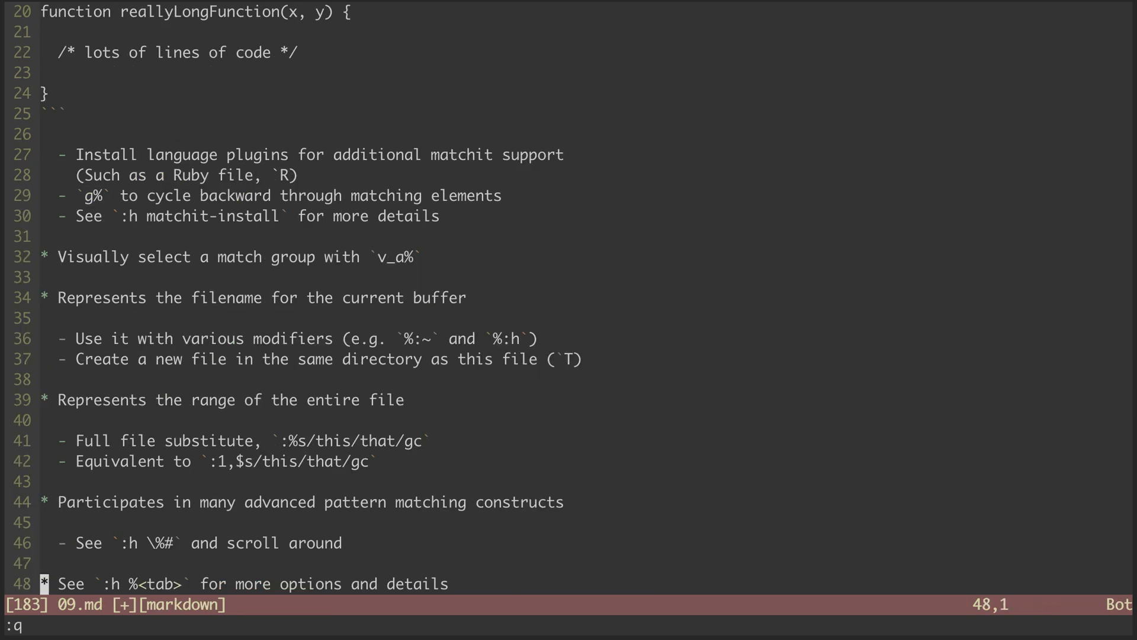